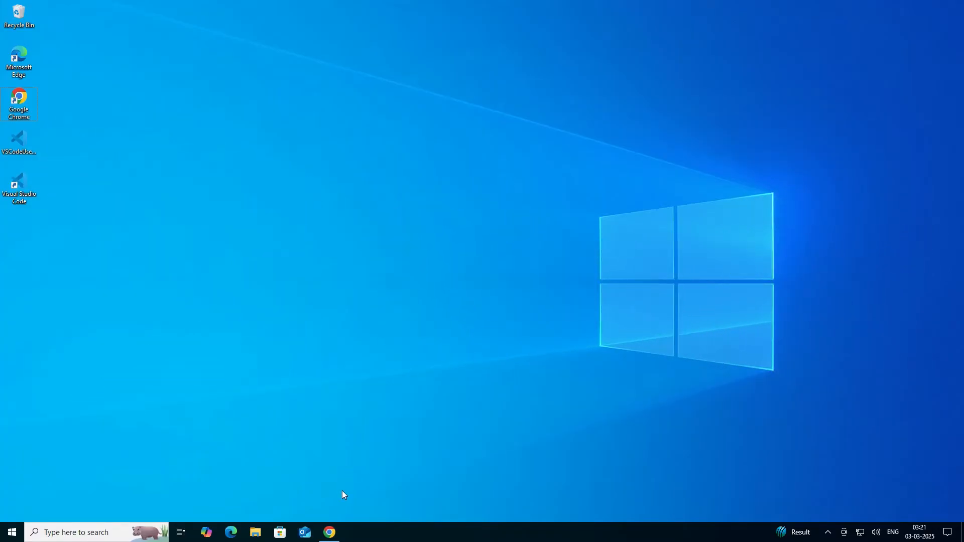
# - Launch Google Chrome from the taskbar and search Google for 'grok ai'
pyautogui.click(330, 532)
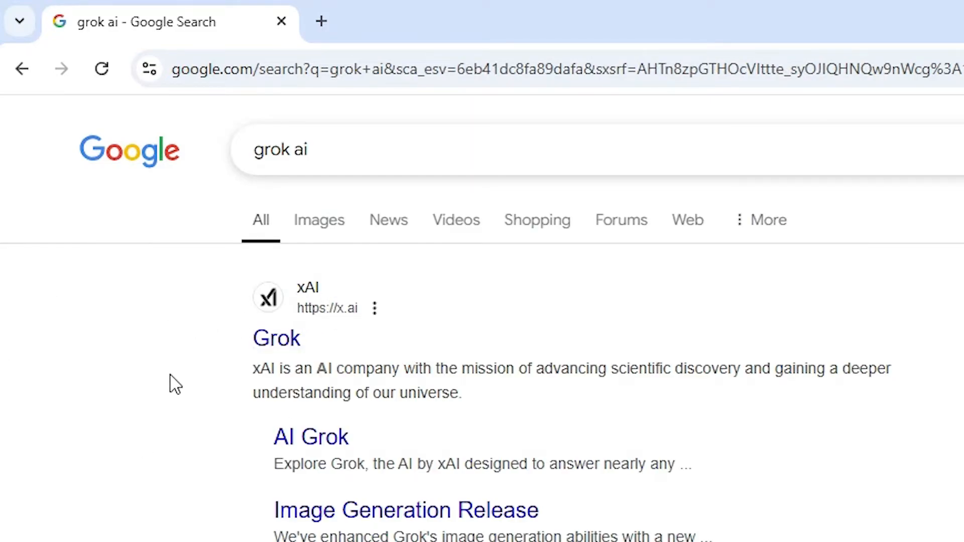
pyautogui.moveTo(232, 369)
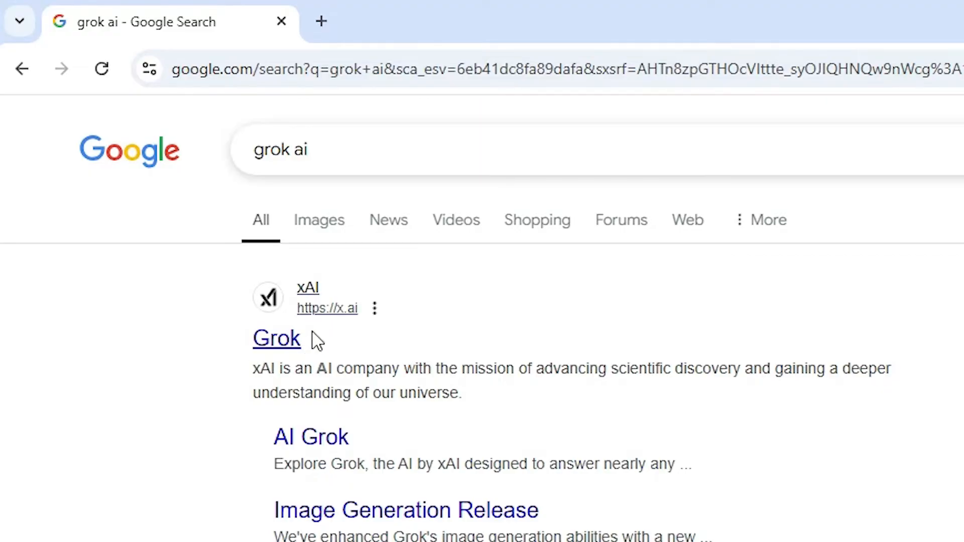
# - Follow the xAI Grok search result and choose 'Try now' on x.ai
pyautogui.click(276, 338)
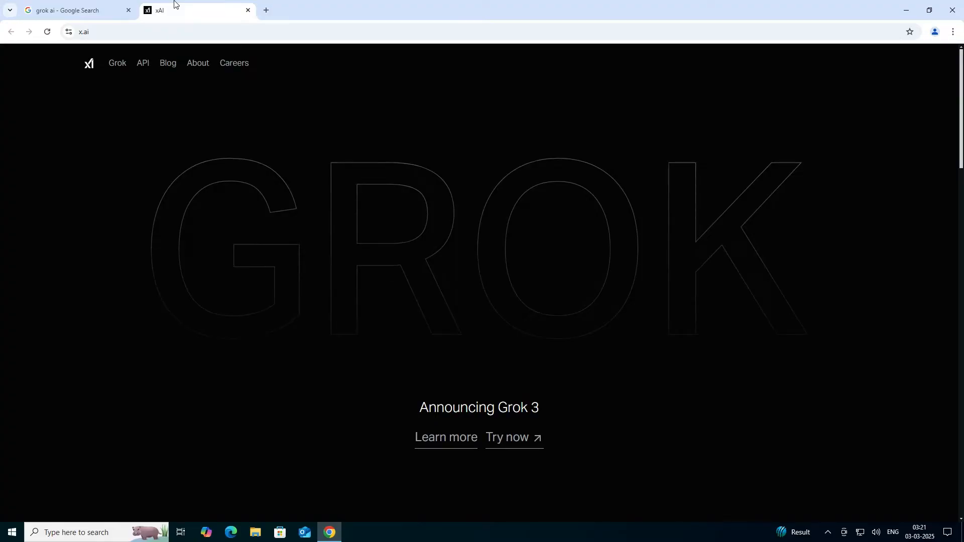
pyautogui.moveTo(405, 202)
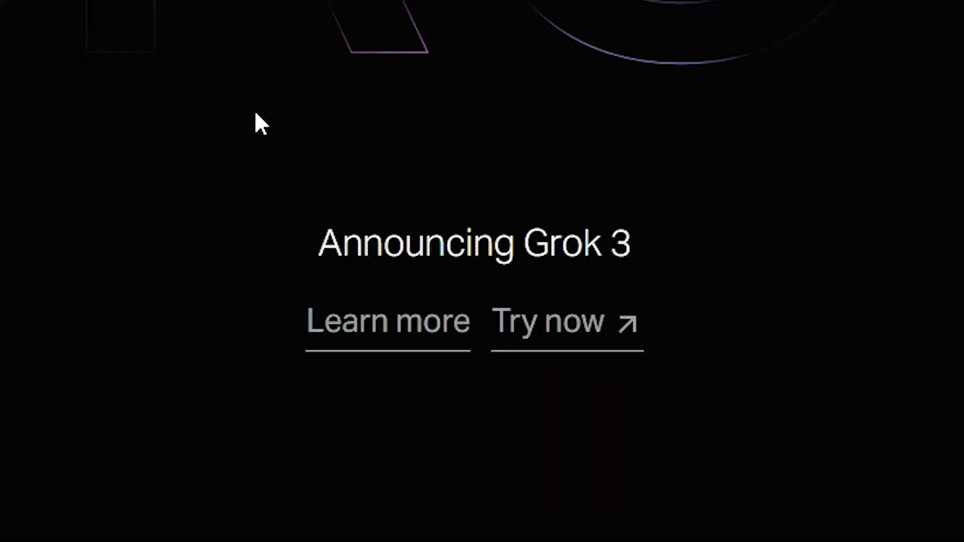
pyautogui.moveTo(554, 357)
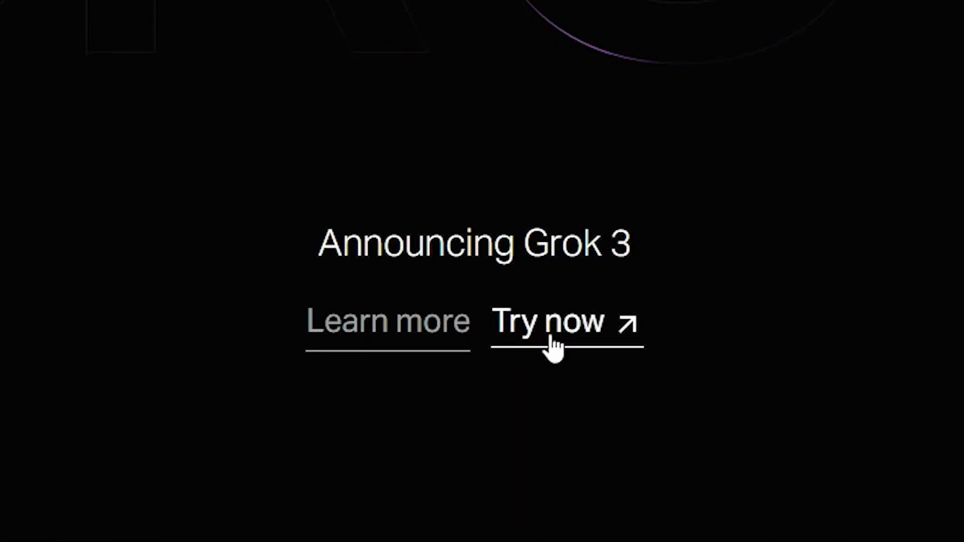
pyautogui.click(543, 322)
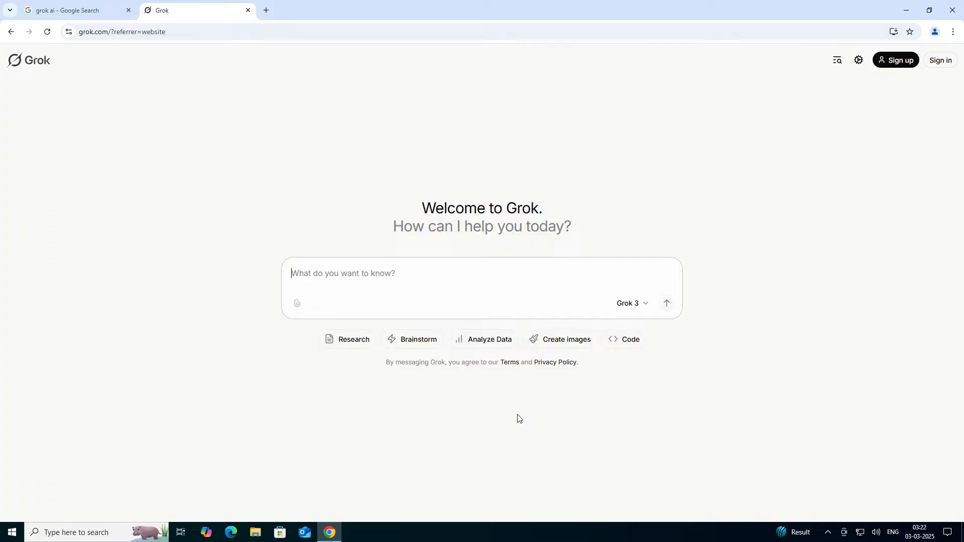
# - Start Grok sign-up and tick Cloudflare's 'Verify you are human' checkbox
pyautogui.click(895, 60)
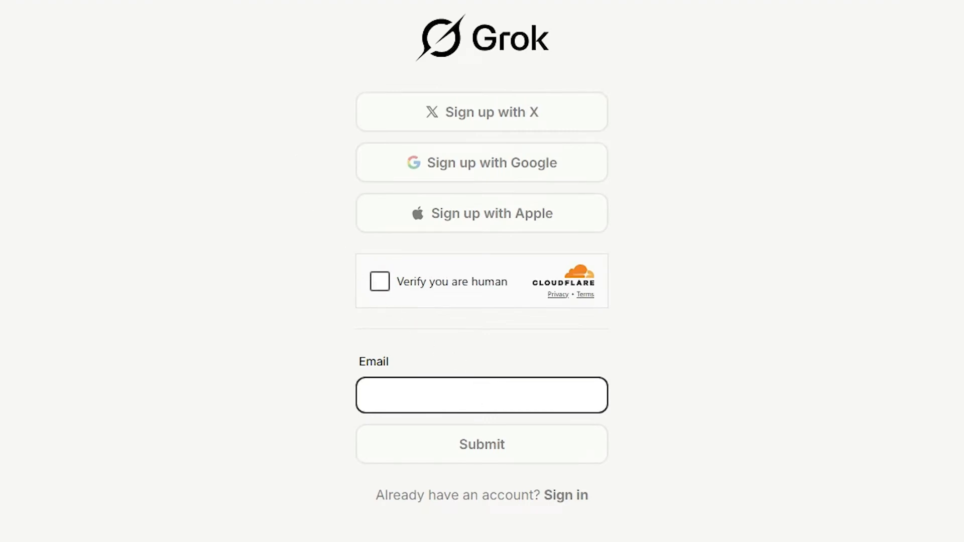
pyautogui.click(482, 395)
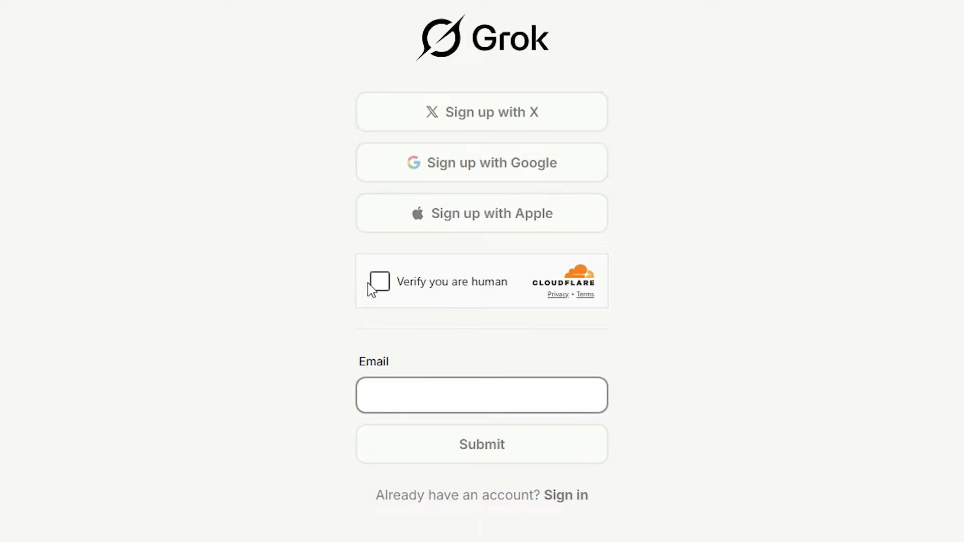
pyautogui.click(380, 281)
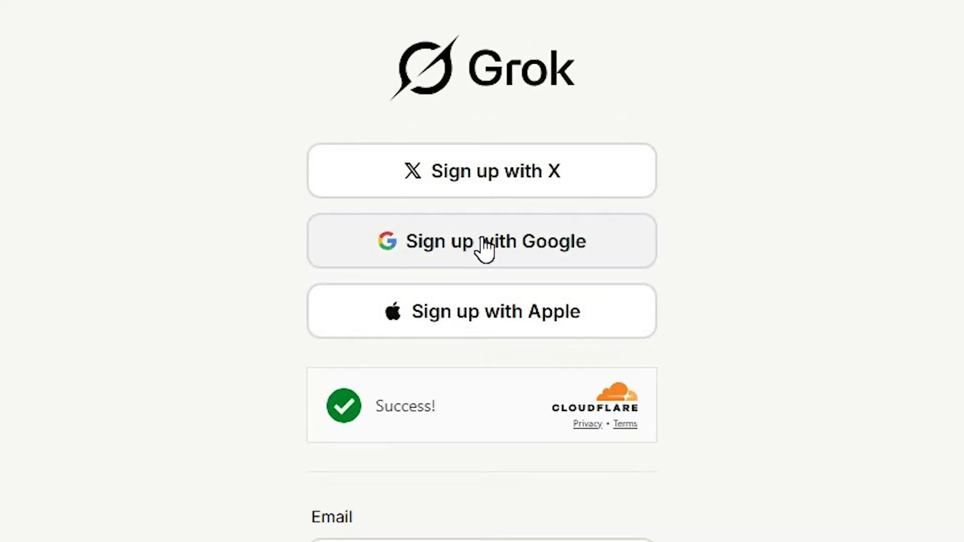
# - Sign up with Google, choosing the account and continuing to x.ai
pyautogui.click(482, 240)
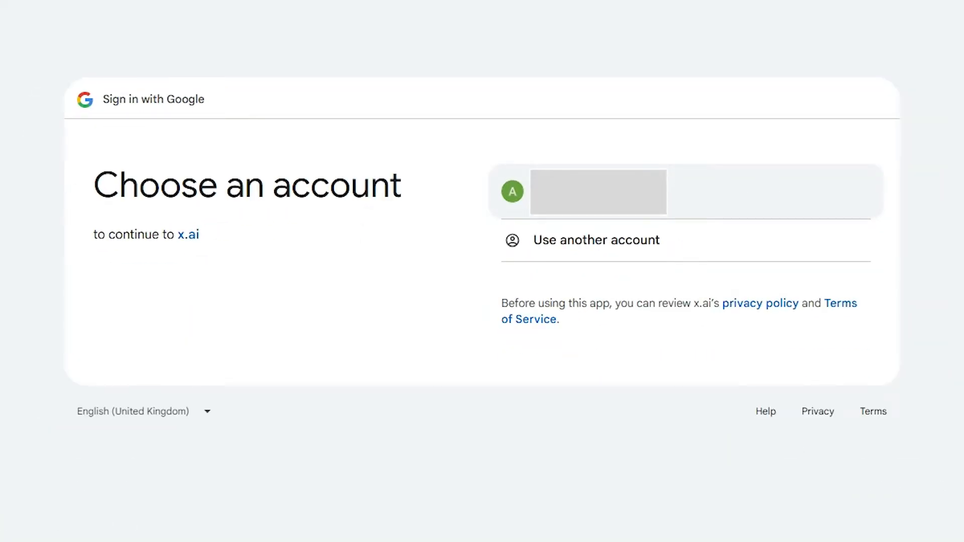
pyautogui.click(598, 191)
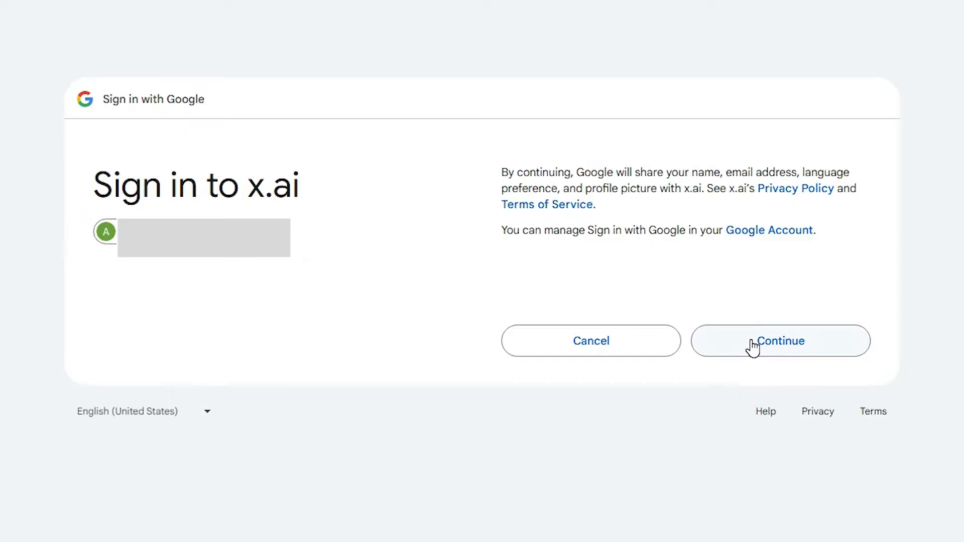
pyautogui.click(781, 341)
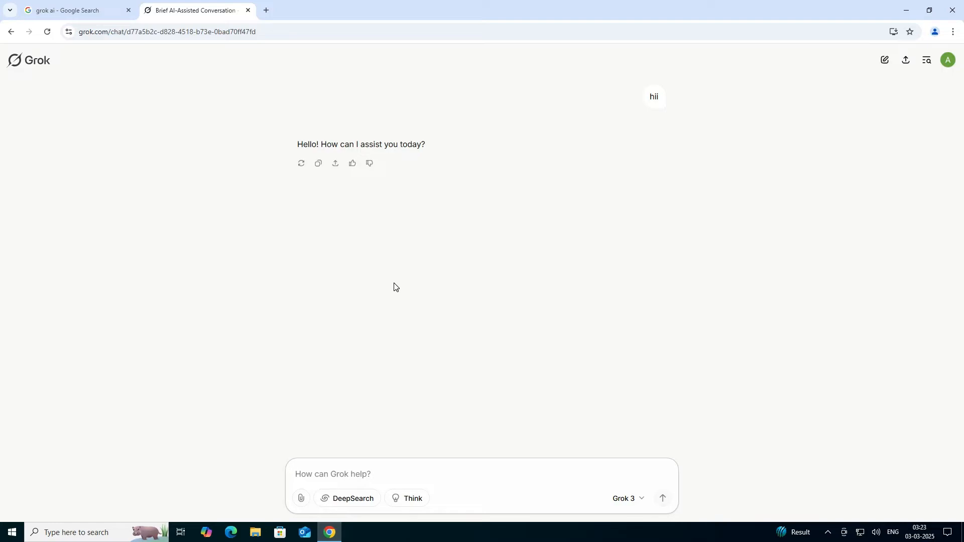
pyautogui.moveTo(911, 219)
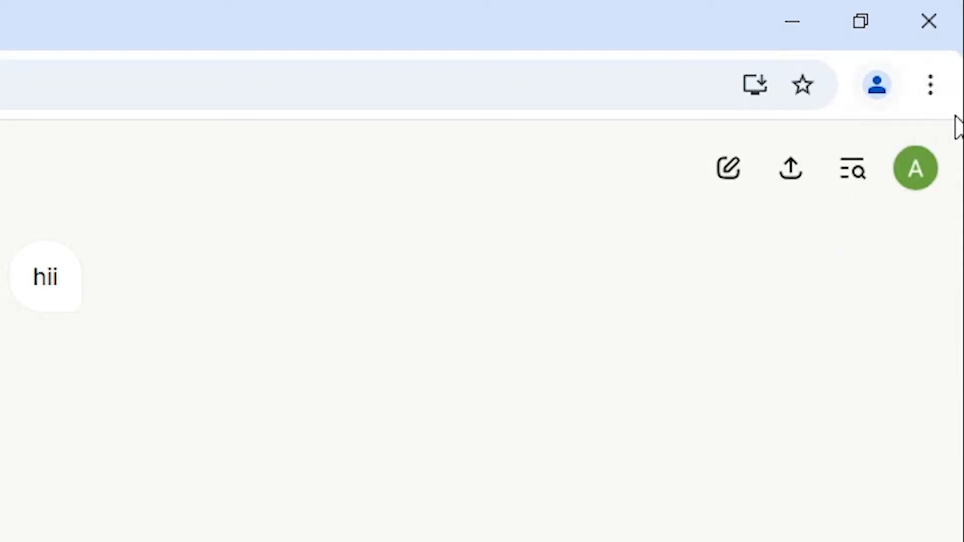
pyautogui.moveTo(931, 85)
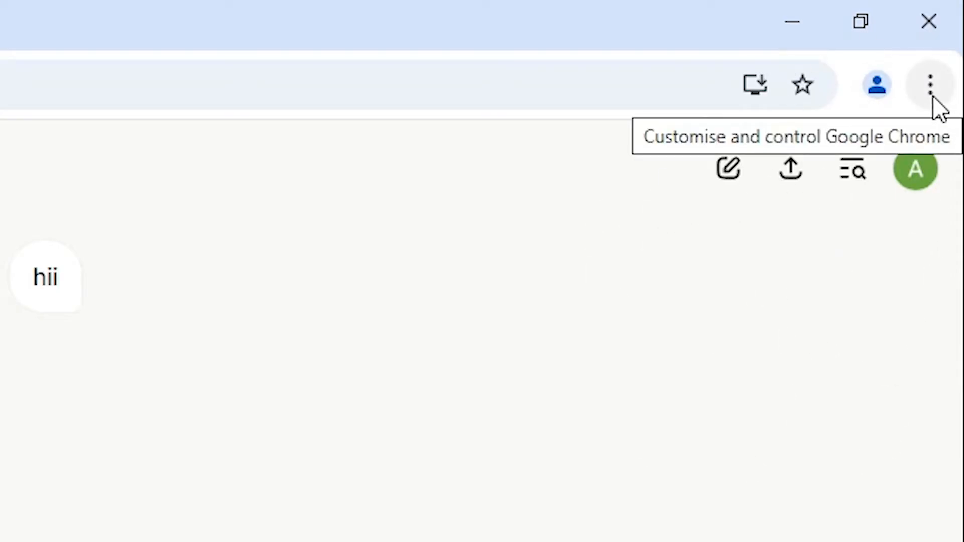
# - Install Grok as a Chrome app via Cast, save and share > Install Grok
pyautogui.click(930, 85)
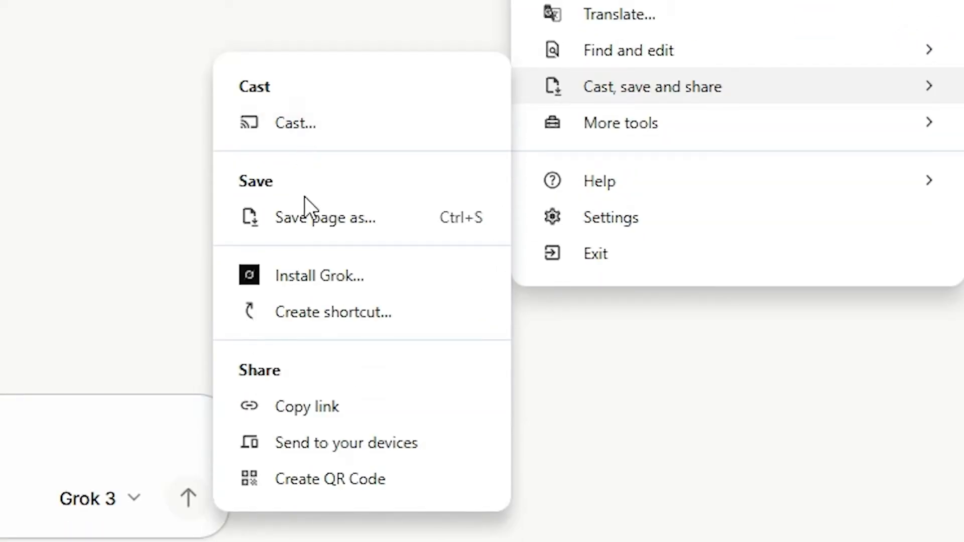
pyautogui.moveTo(317, 275)
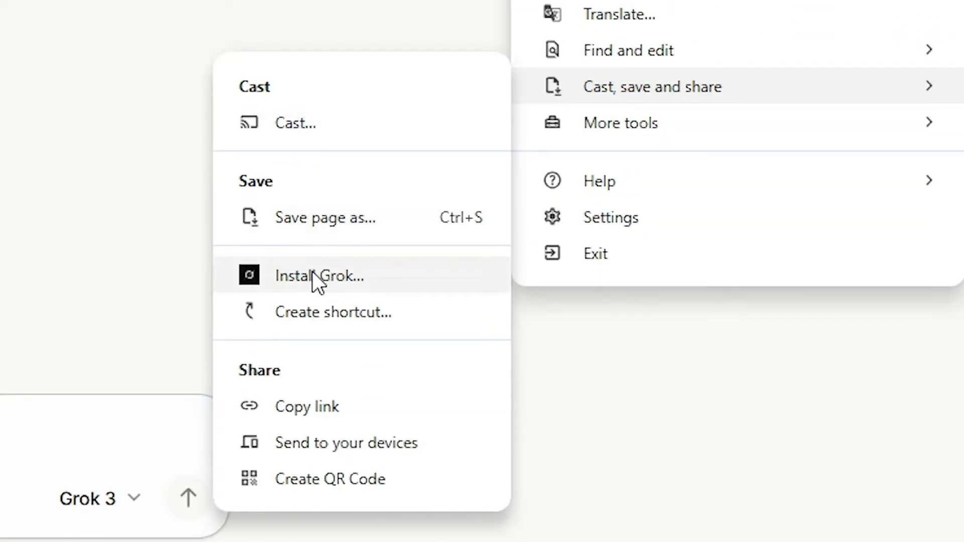
pyautogui.click(319, 275)
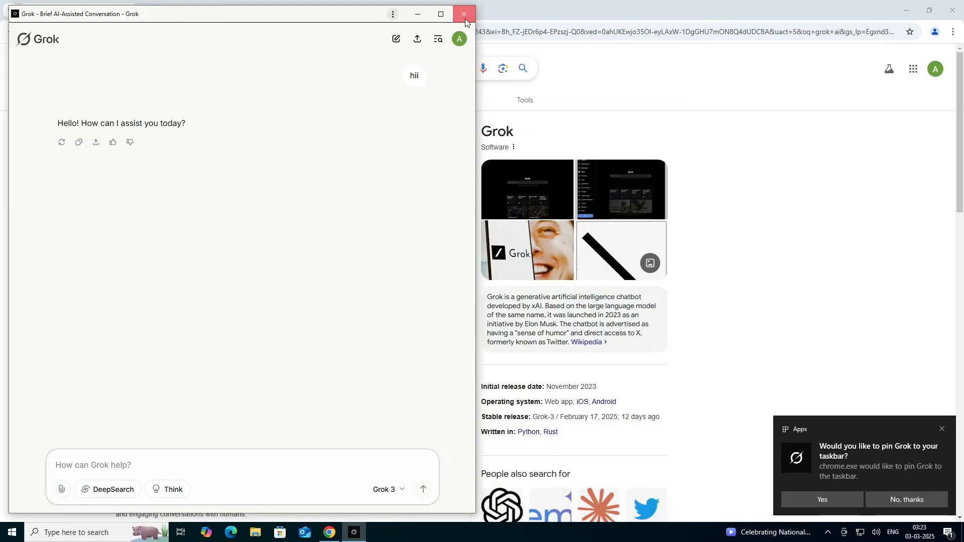
# - Close the Grok window, then launch the installed Grok app from a Start search for 'grok'
pyautogui.click(464, 14)
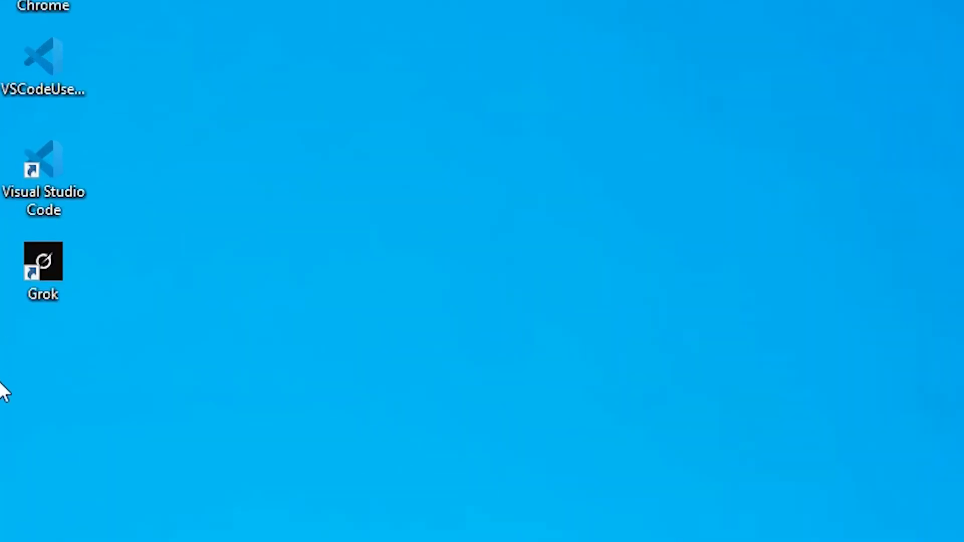
pyautogui.click(9, 529)
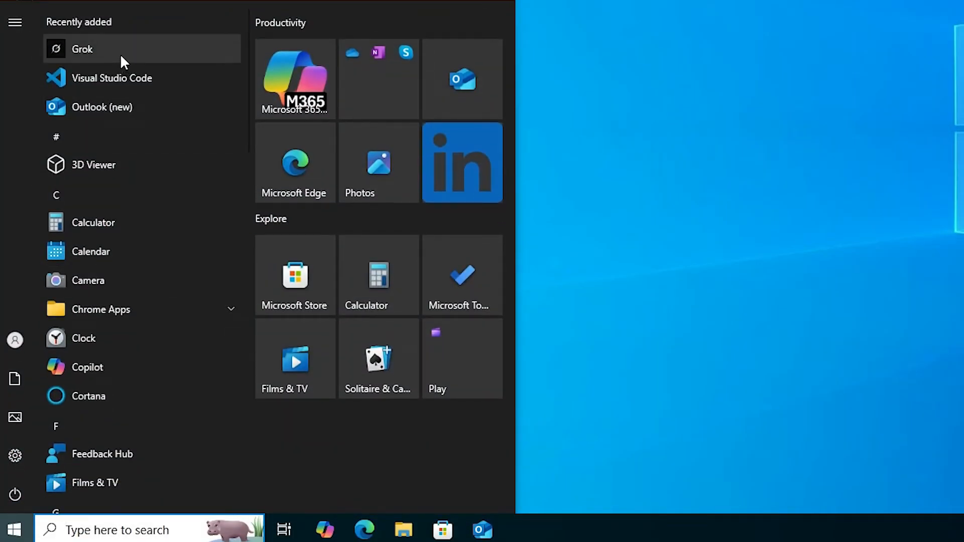
pyautogui.write('grok')
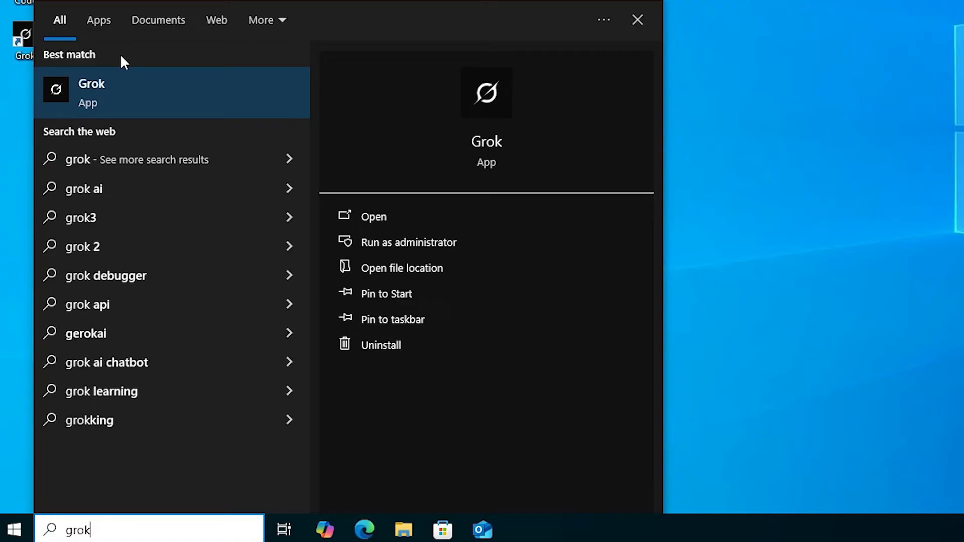
pyautogui.moveTo(222, 135)
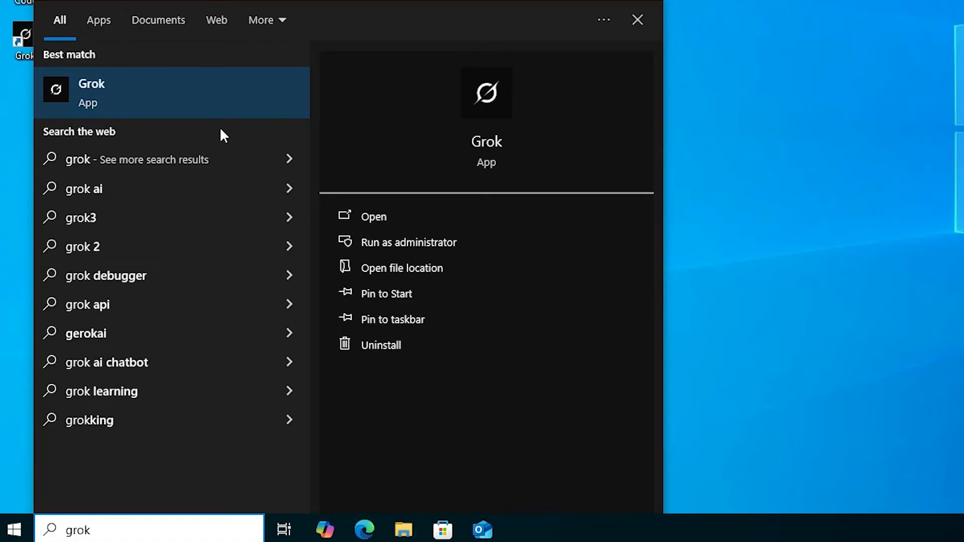
pyautogui.moveTo(137, 114)
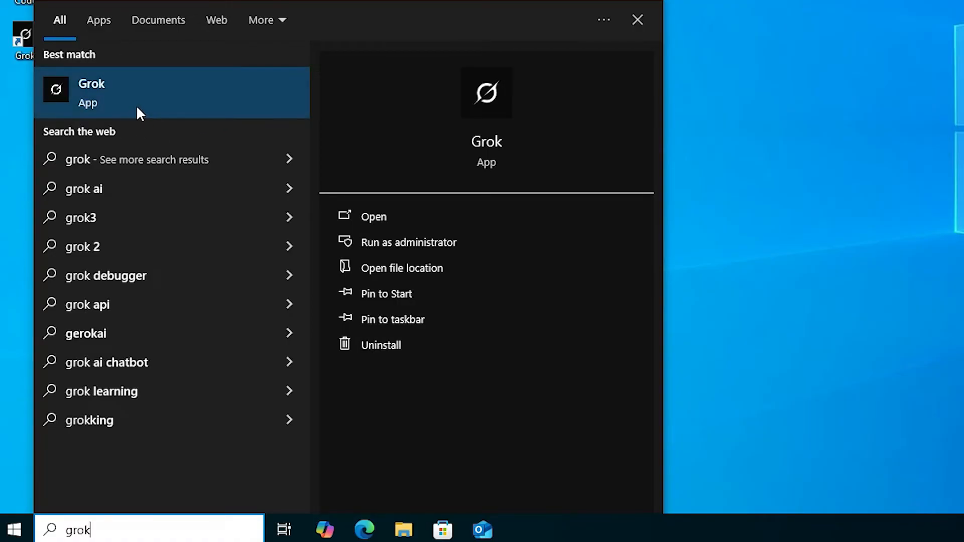
pyautogui.click(91, 93)
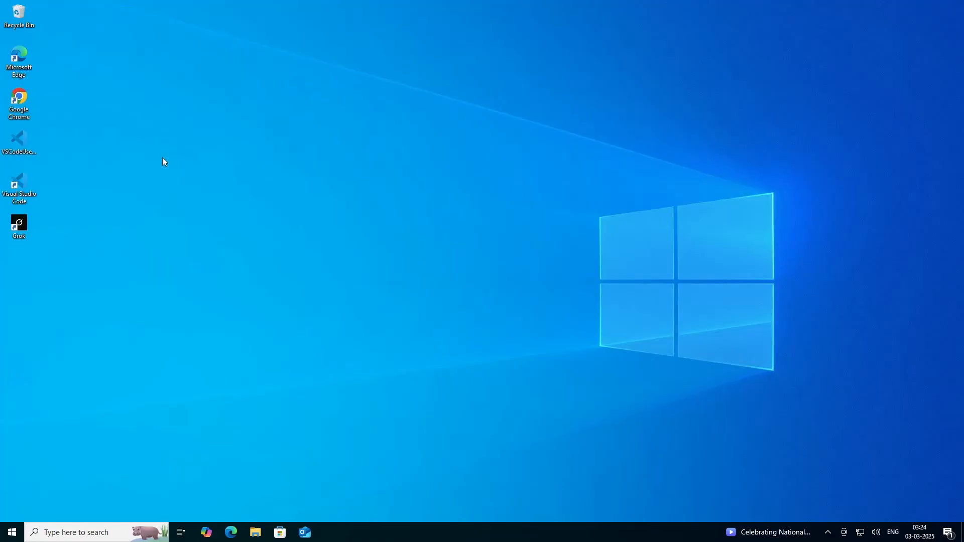
# - Open Grok from the taskbar and confirm 'Uninstall Grok…' from its menu
pyautogui.click(11, 532)
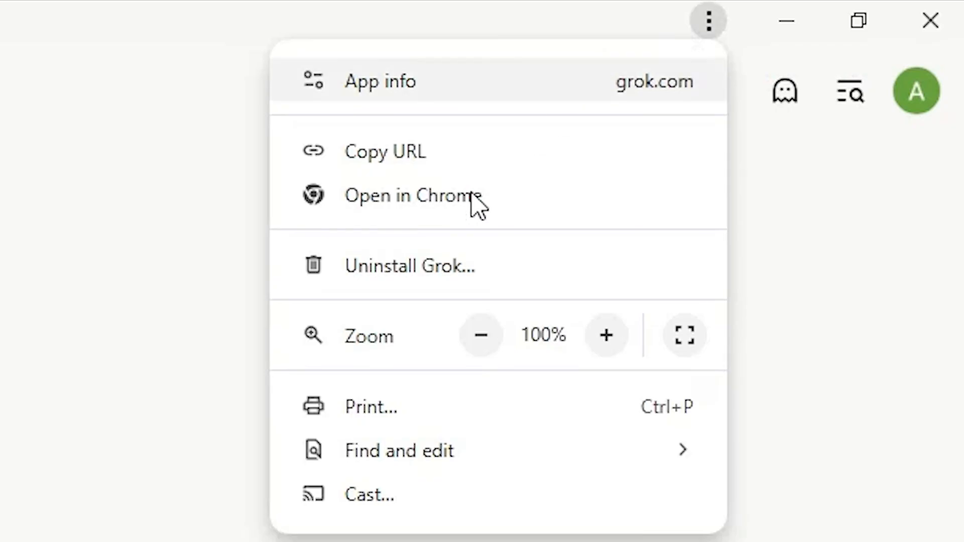
pyautogui.click(410, 265)
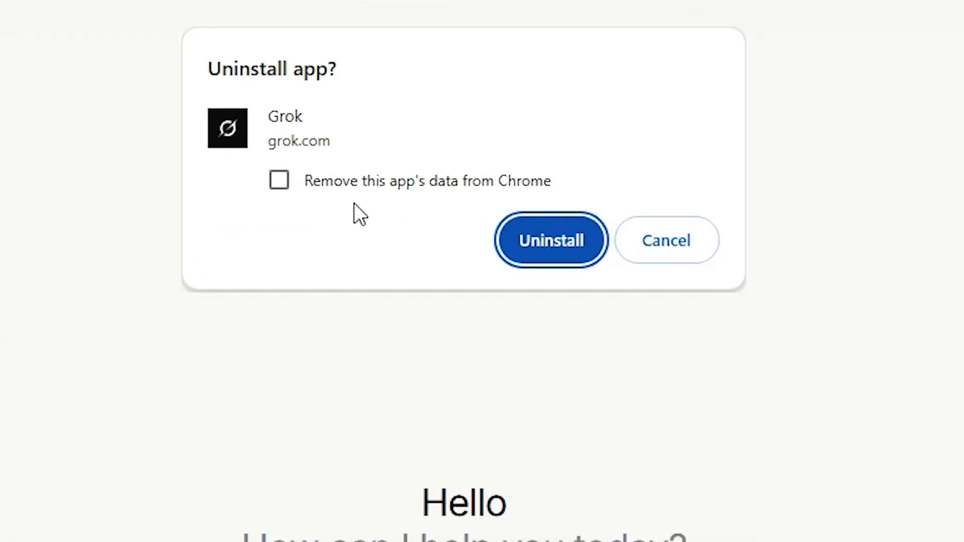
pyautogui.moveTo(485, 196)
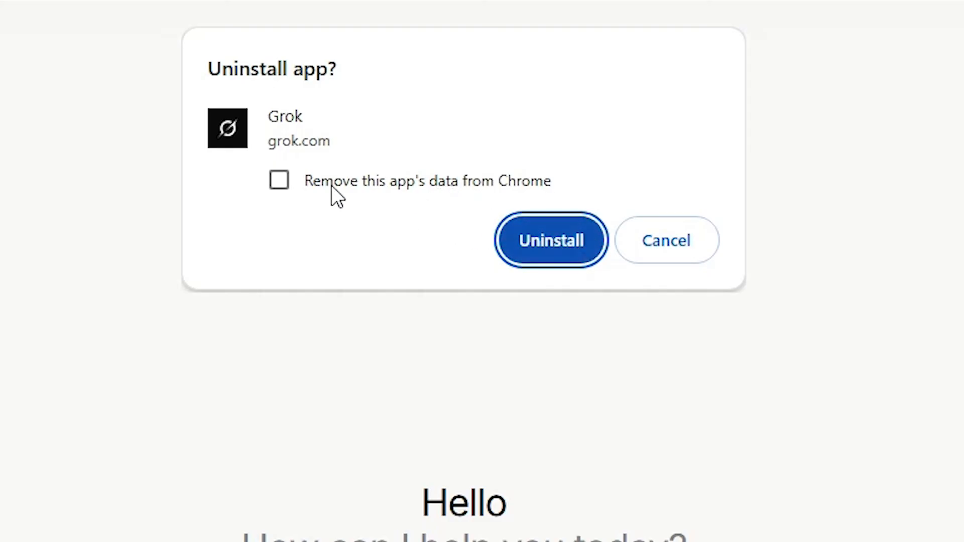
pyautogui.click(551, 241)
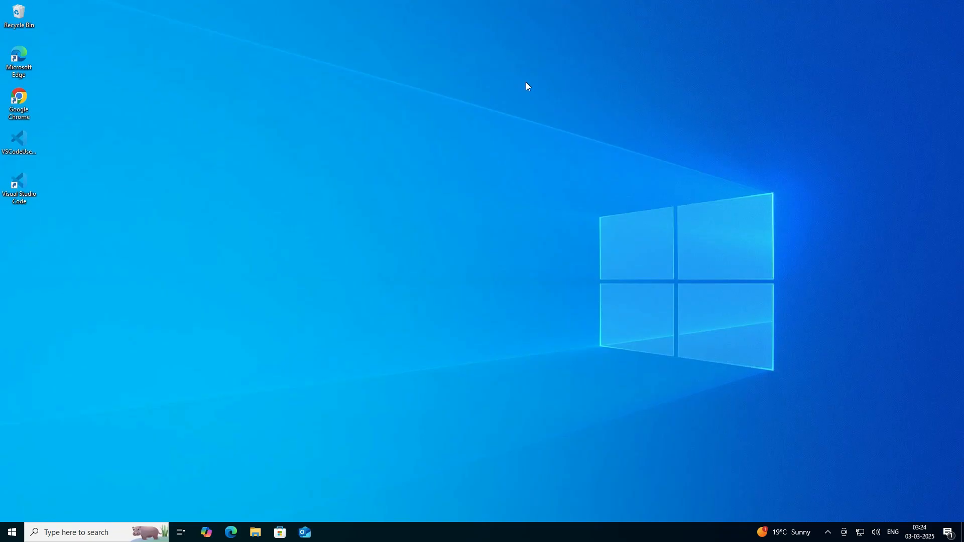